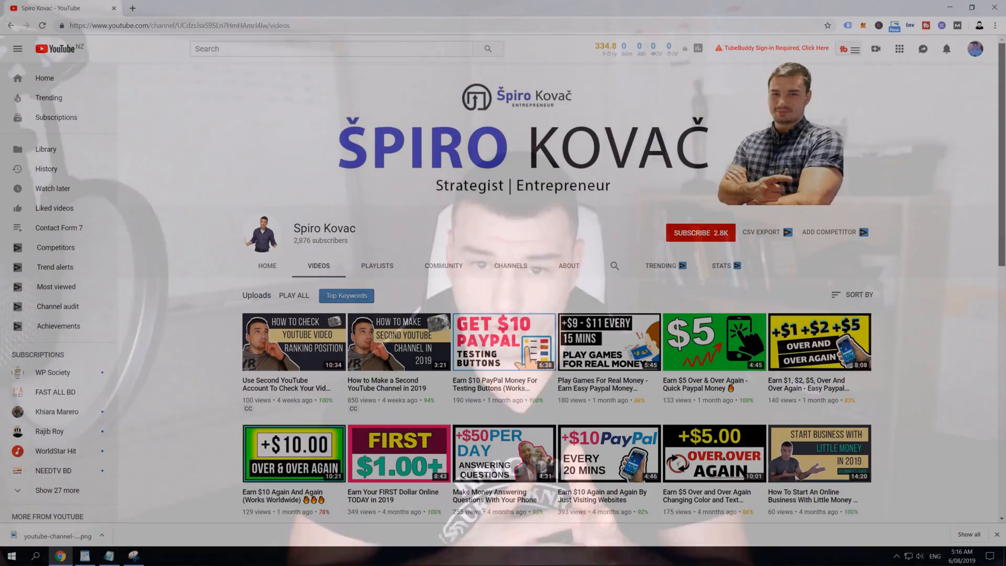
# Step: Search YouTube for spirokovac and reach the Spiro Kovac channel's home page
pyautogui.scroll(-3)
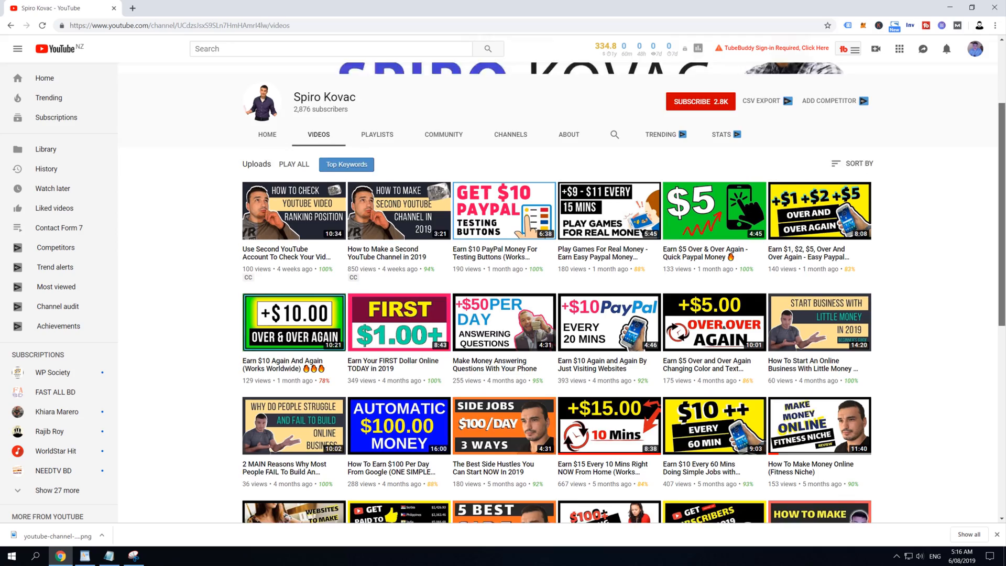
pyautogui.scroll(-3)
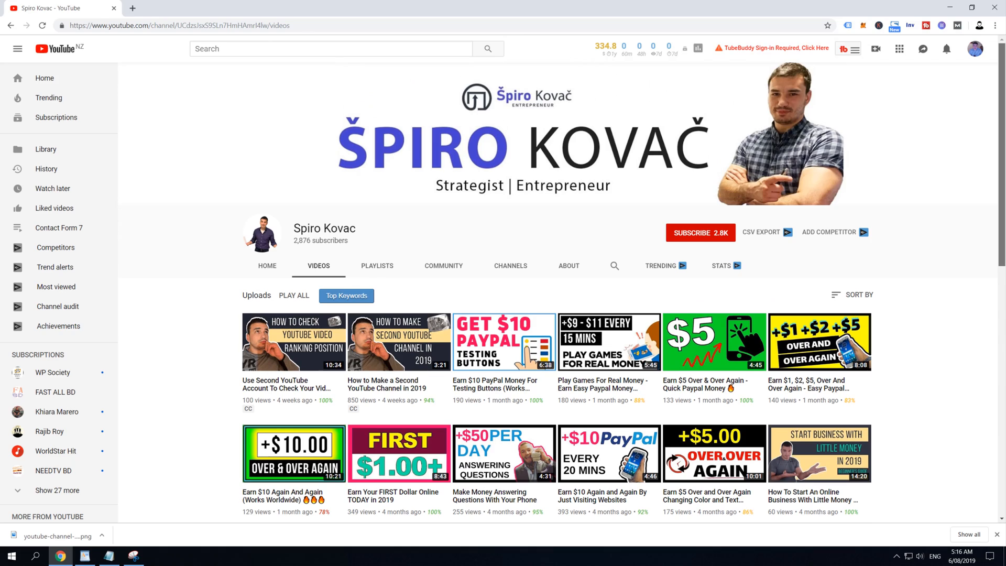
pyautogui.scroll(-3)
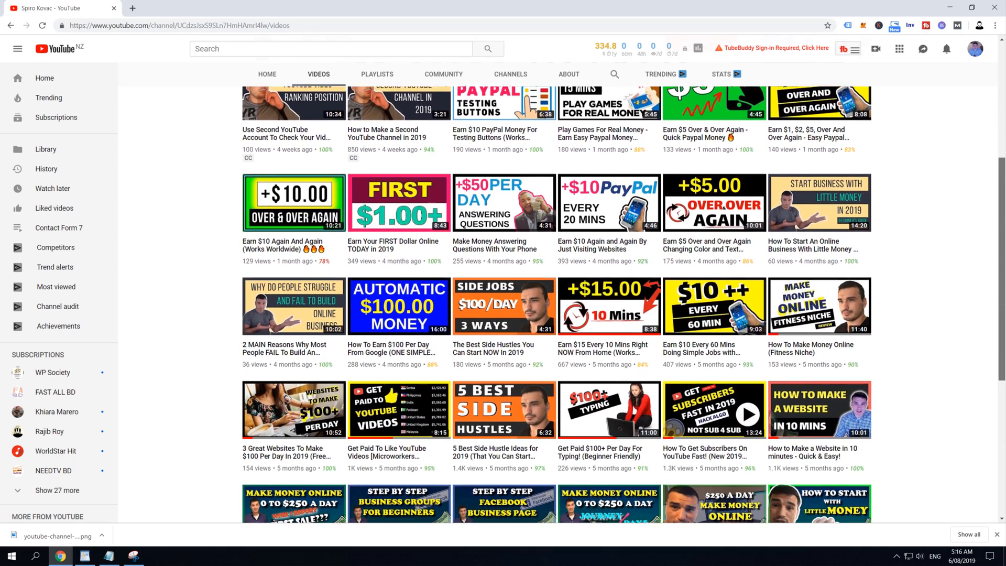
pyautogui.scroll(-3)
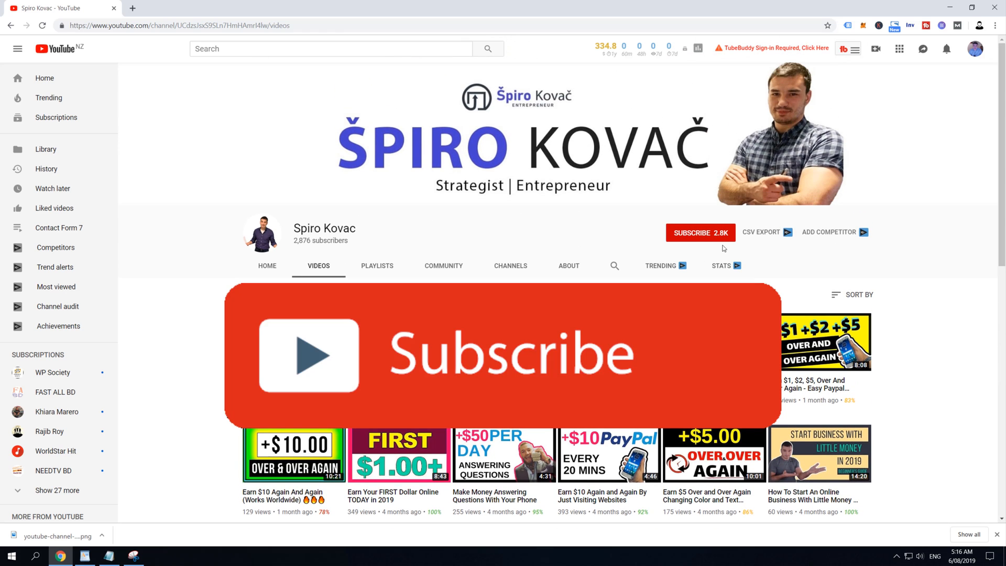
pyautogui.click(699, 233)
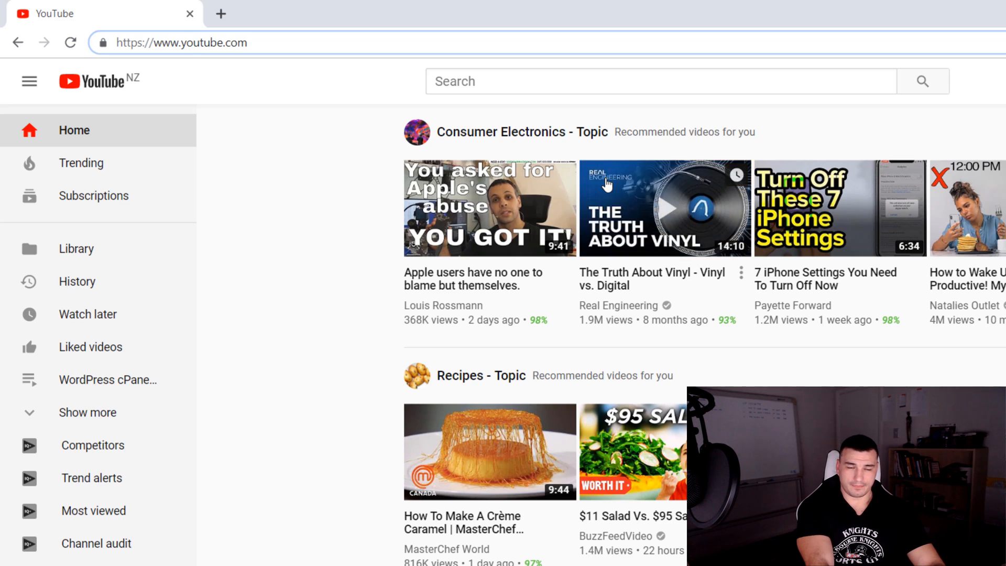
pyautogui.write('spirokovac')
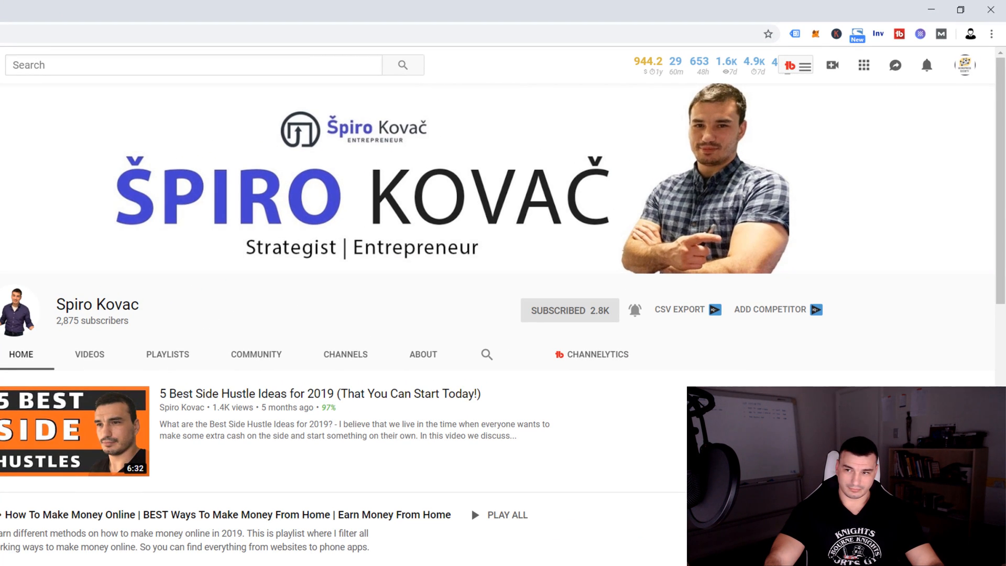
# Step: From the avatar menu, go to Settings and then the Advanced settings page
pyautogui.click(965, 64)
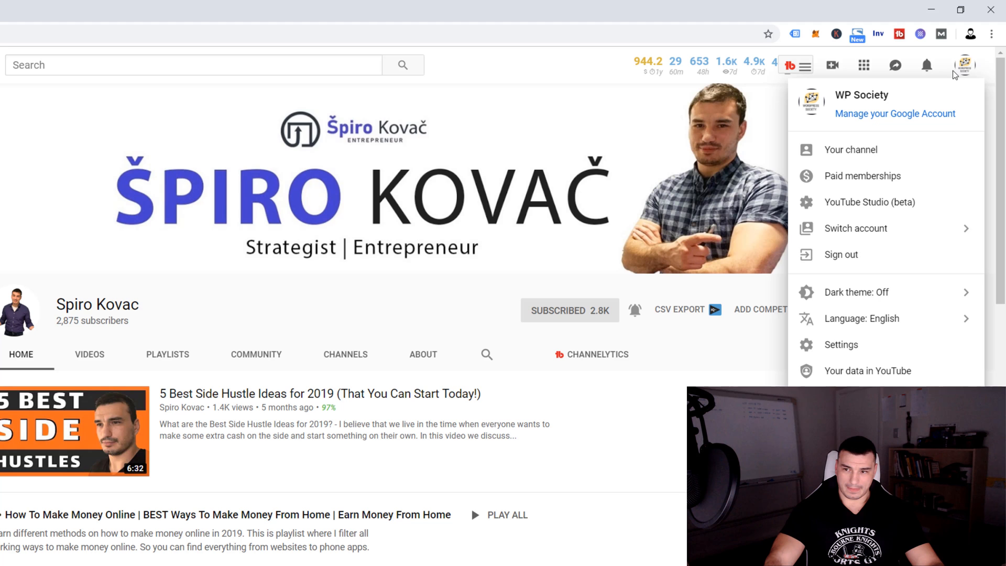
pyautogui.moveTo(842, 345)
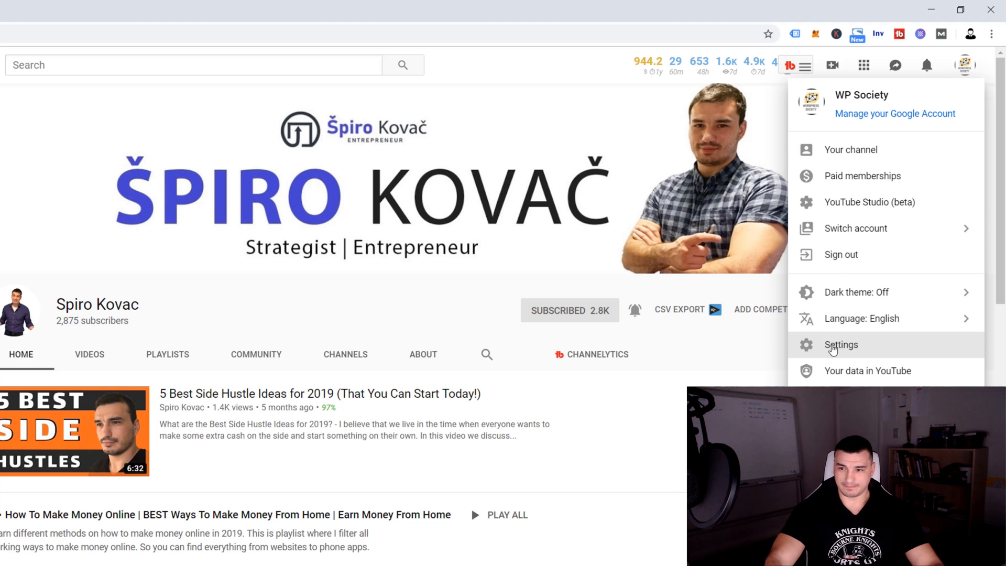
pyautogui.click(842, 345)
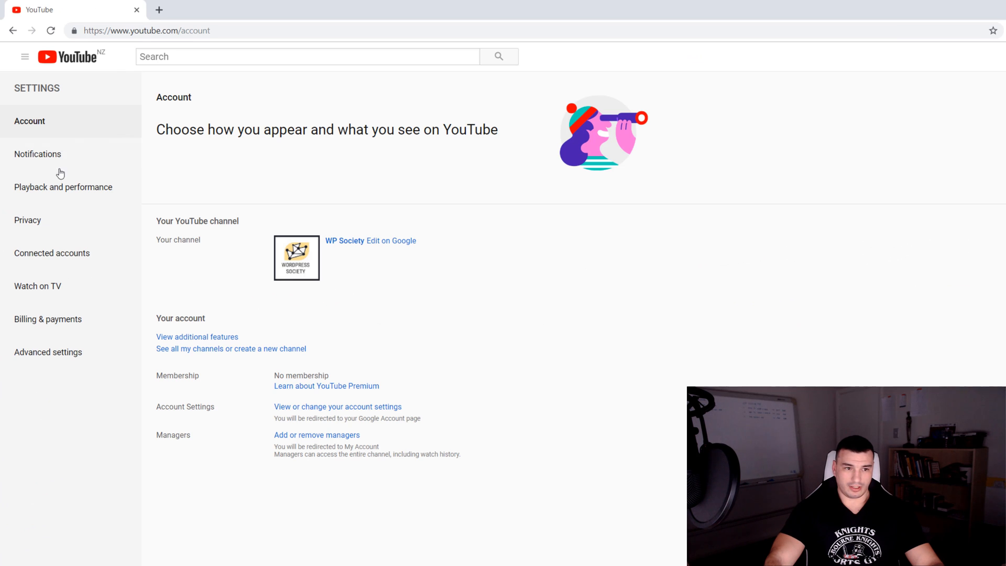
pyautogui.moveTo(68, 360)
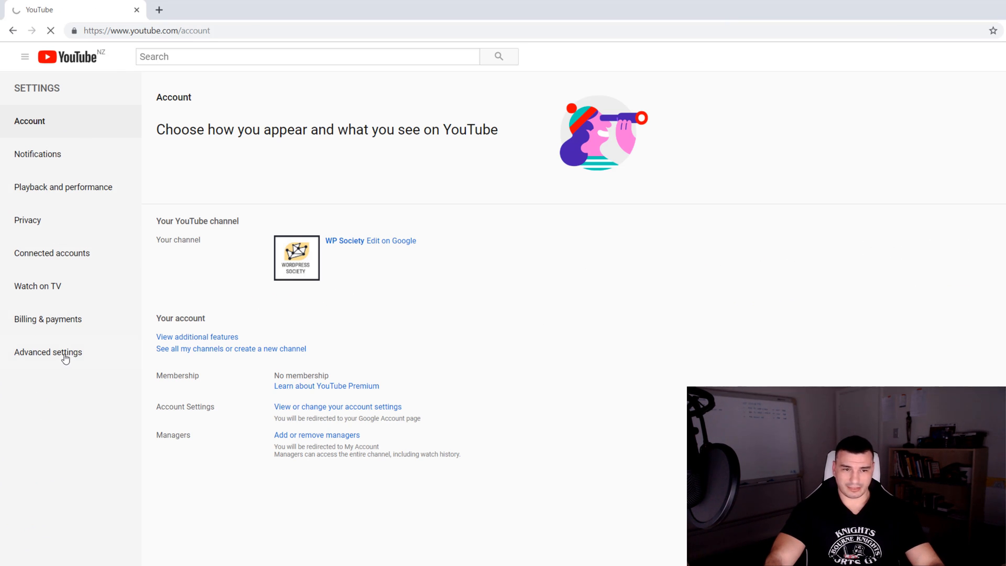
pyautogui.click(49, 352)
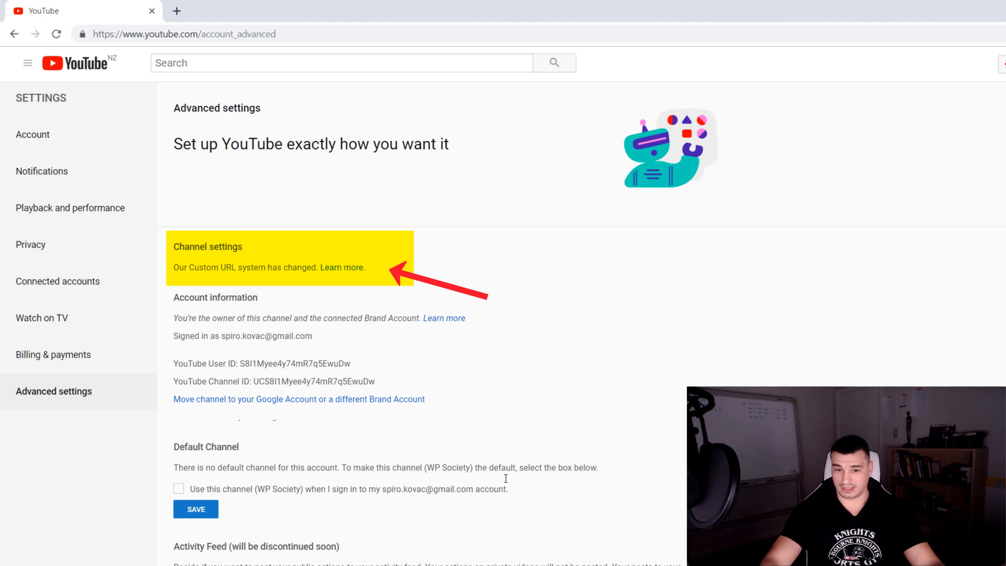
pyautogui.click(348, 267)
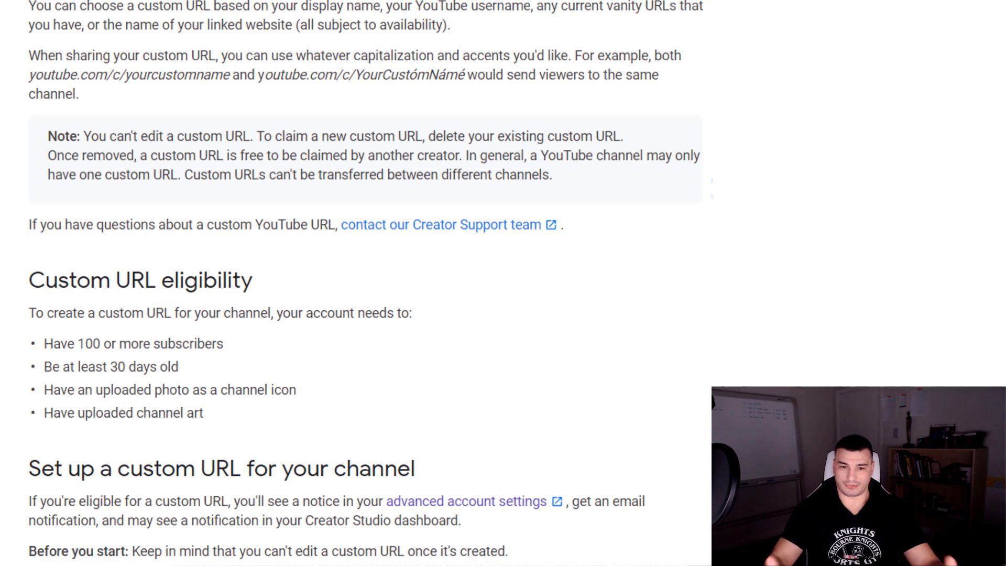
pyautogui.moveTo(40, 344); pyautogui.dragTo(224, 344)
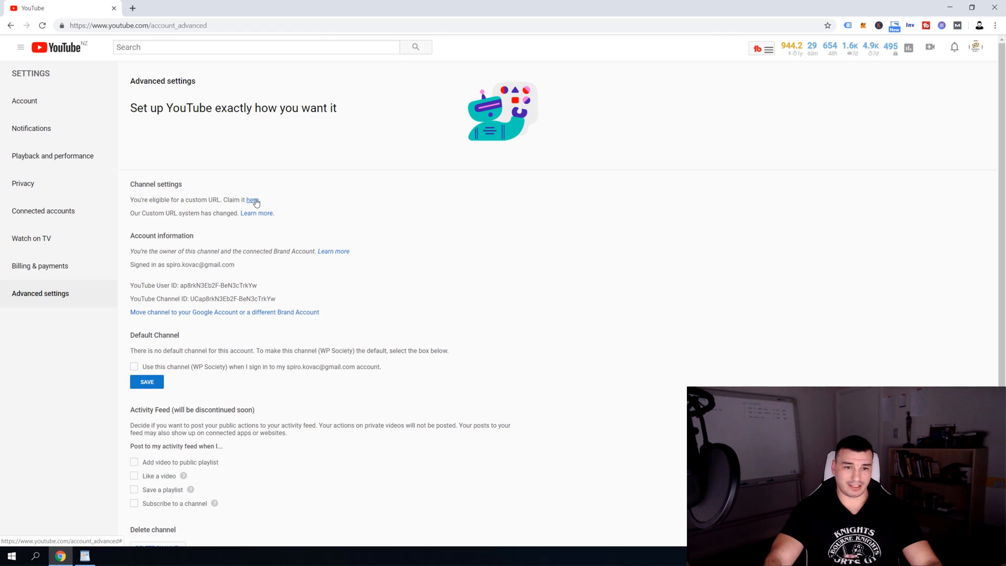
pyautogui.click(253, 199)
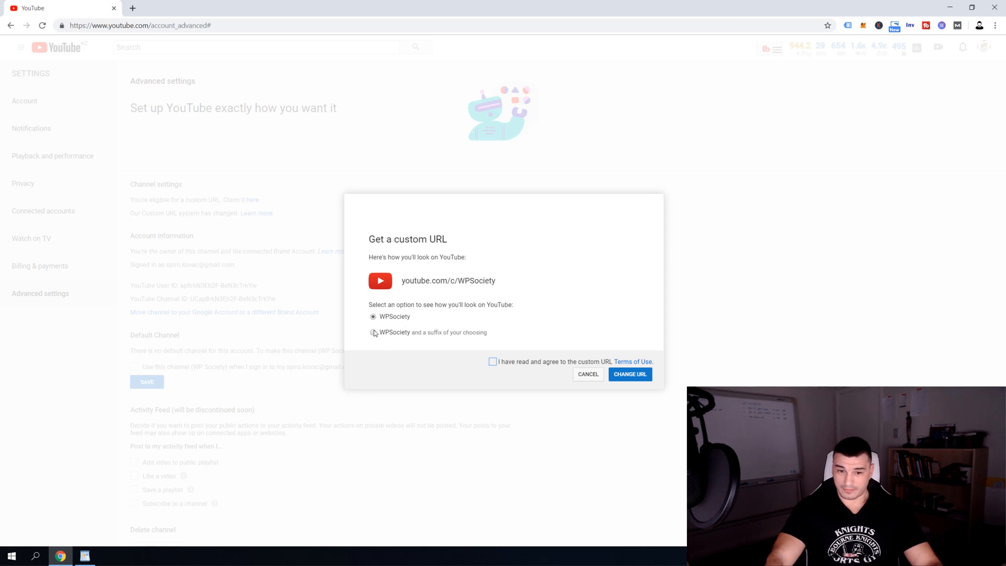
pyautogui.click(373, 334)
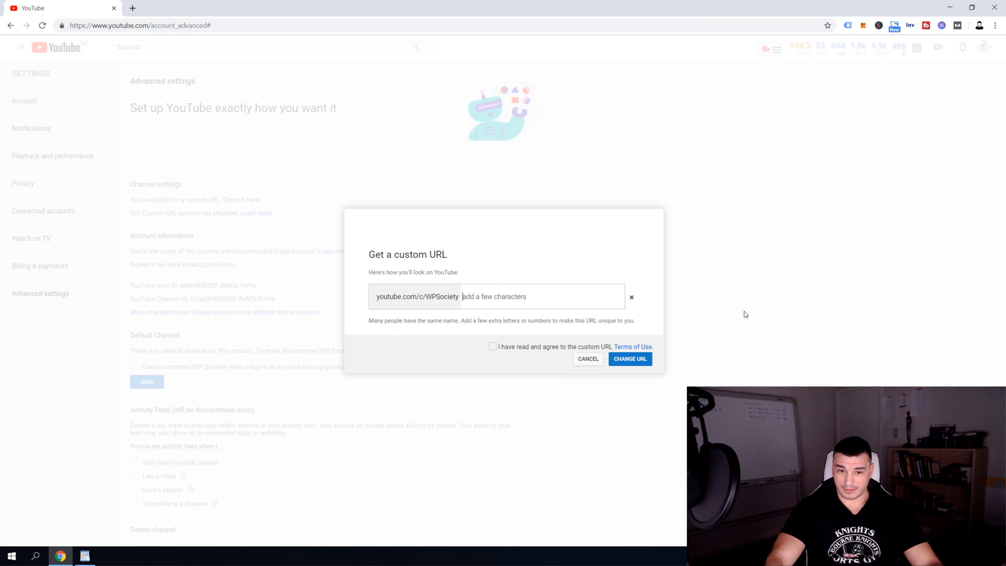
pyautogui.moveTo(792, 327)
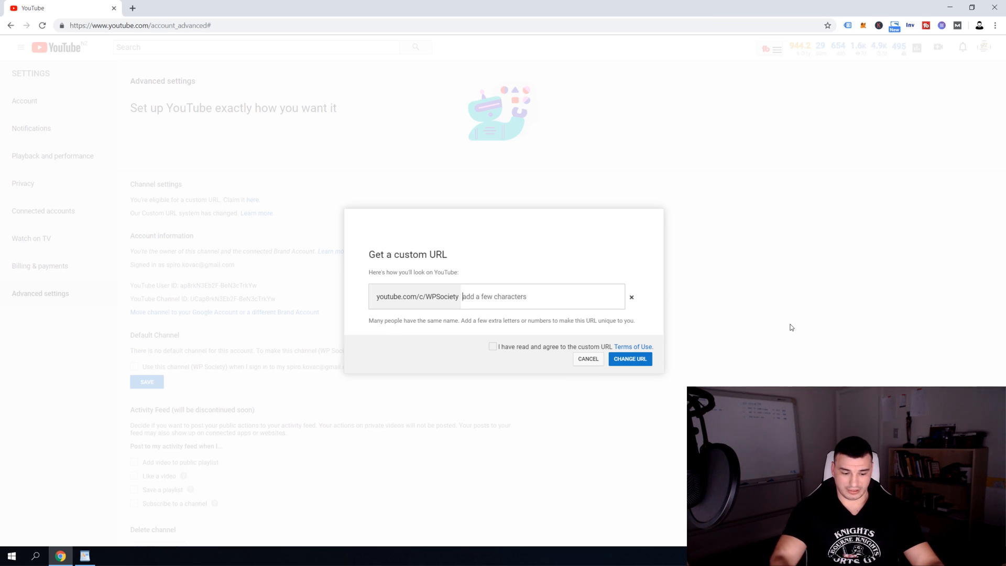
pyautogui.write('2019')
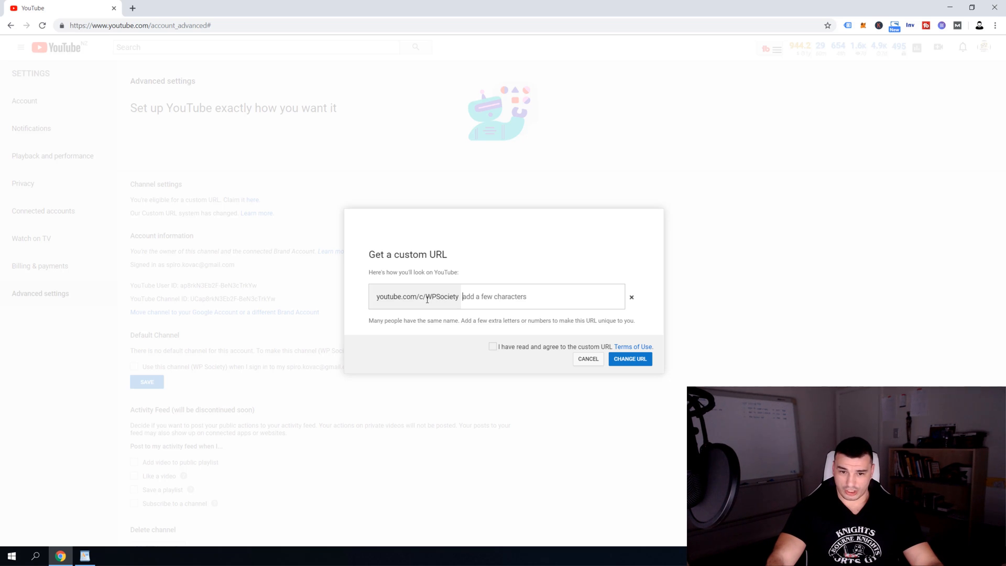
pyautogui.doubleClick(433, 297)
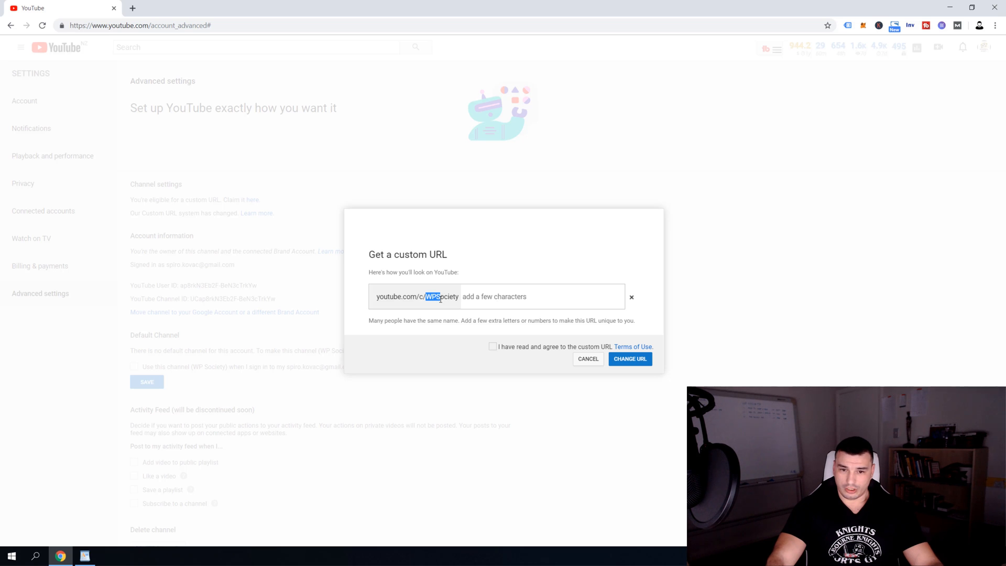
pyautogui.moveTo(492, 364)
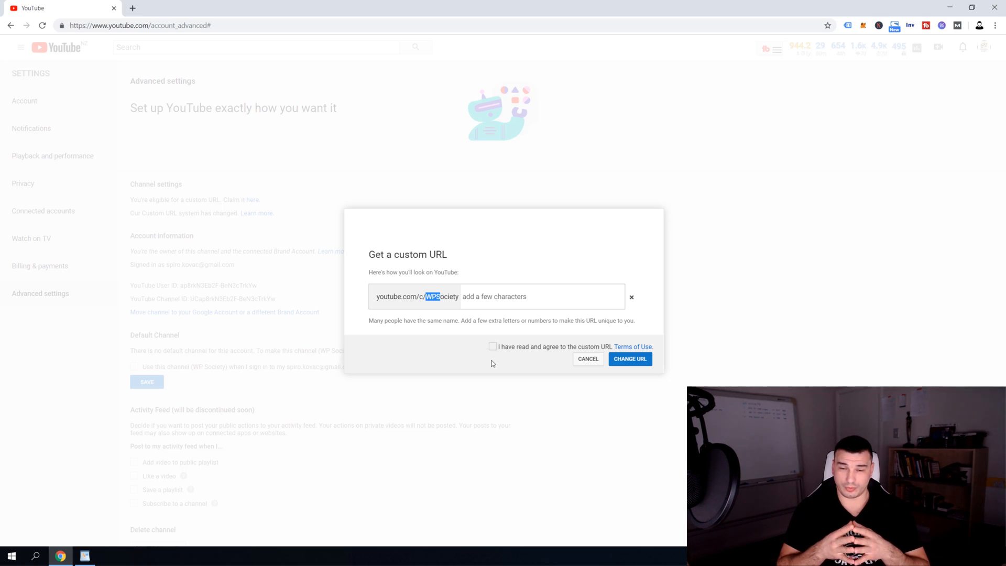
pyautogui.click(493, 347)
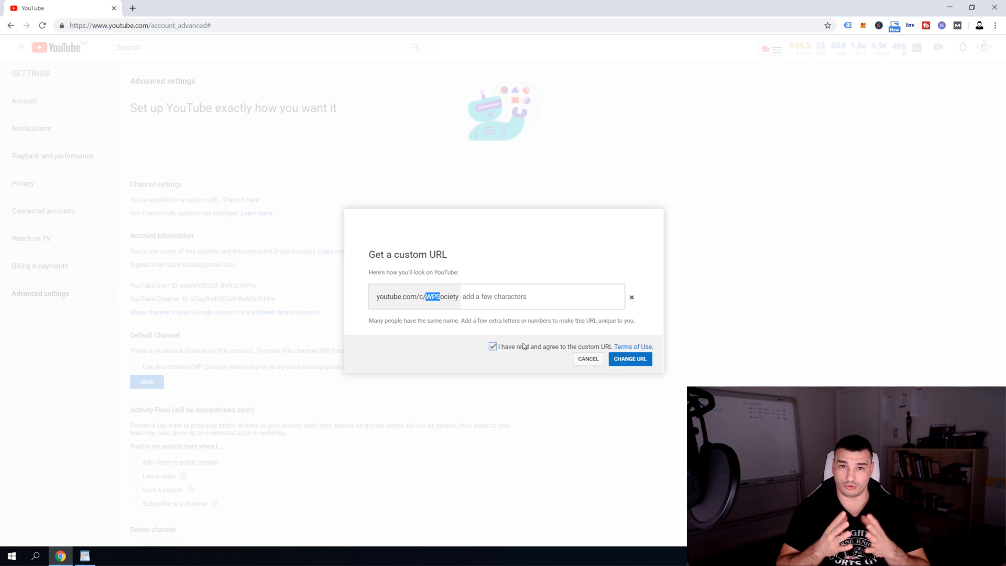
pyautogui.moveTo(501, 351)
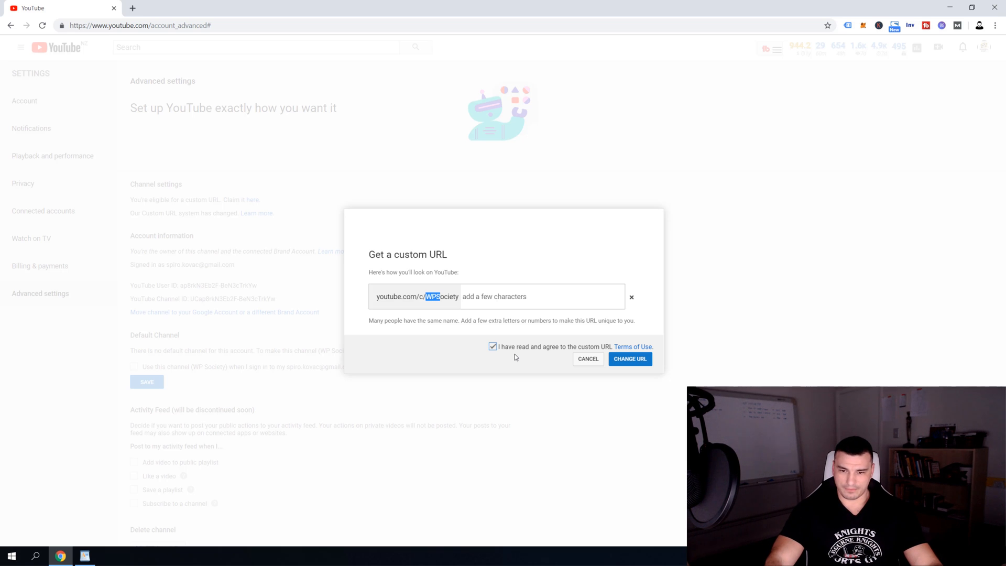
pyautogui.click(587, 358)
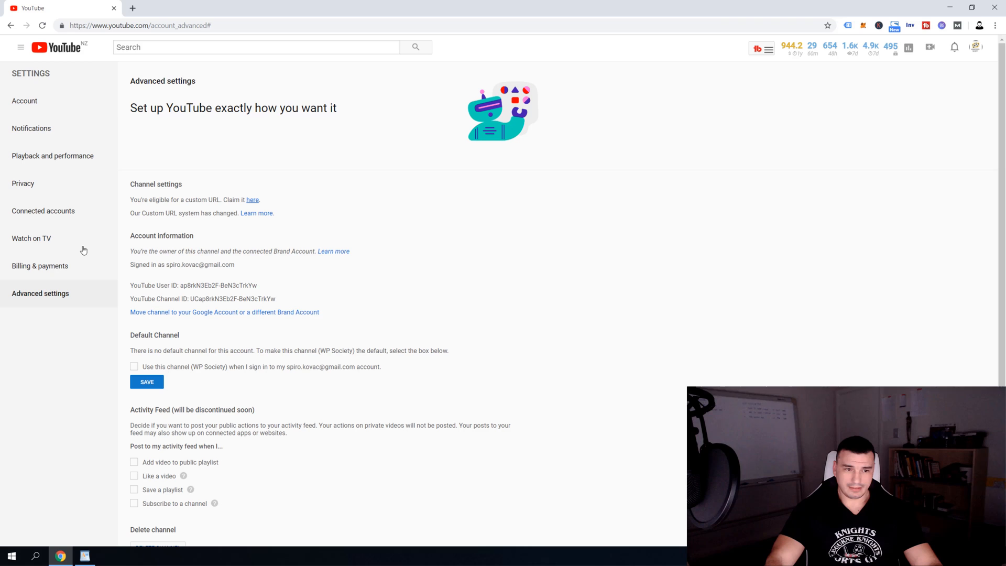
pyautogui.moveTo(24, 101)
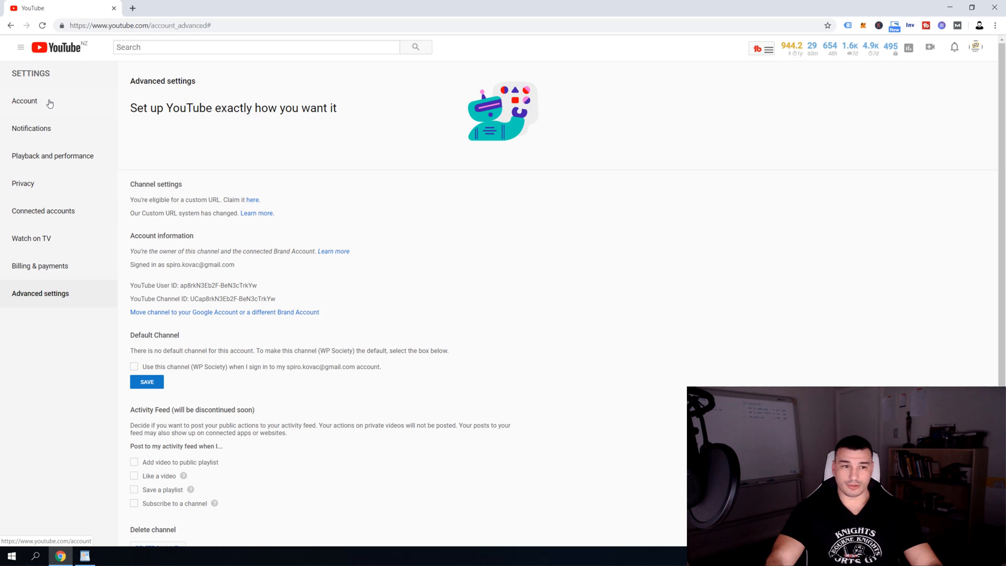
# Step: From Account settings, choose 'Edit on Google' for the WP Society name
pyautogui.click(24, 100)
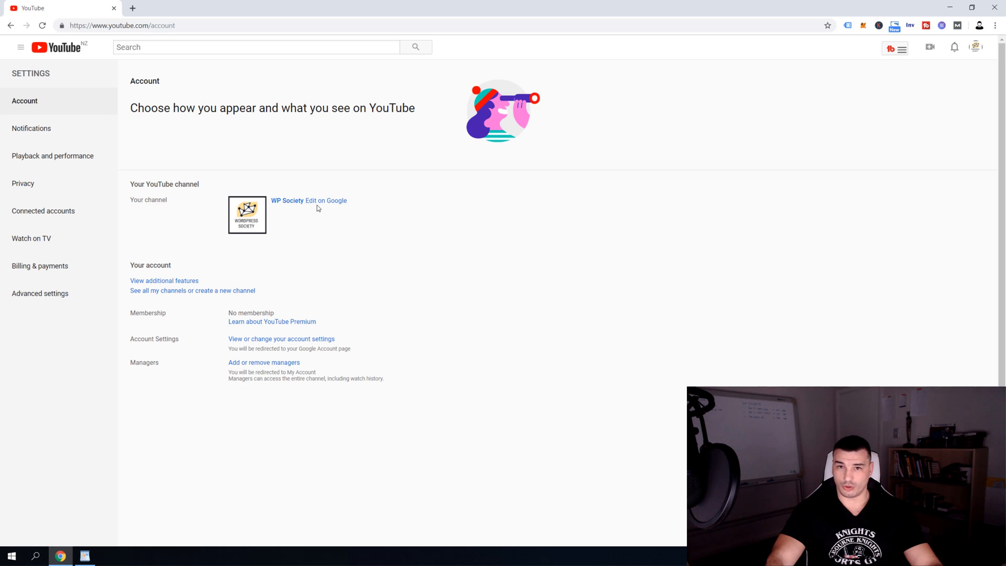
pyautogui.click(326, 200)
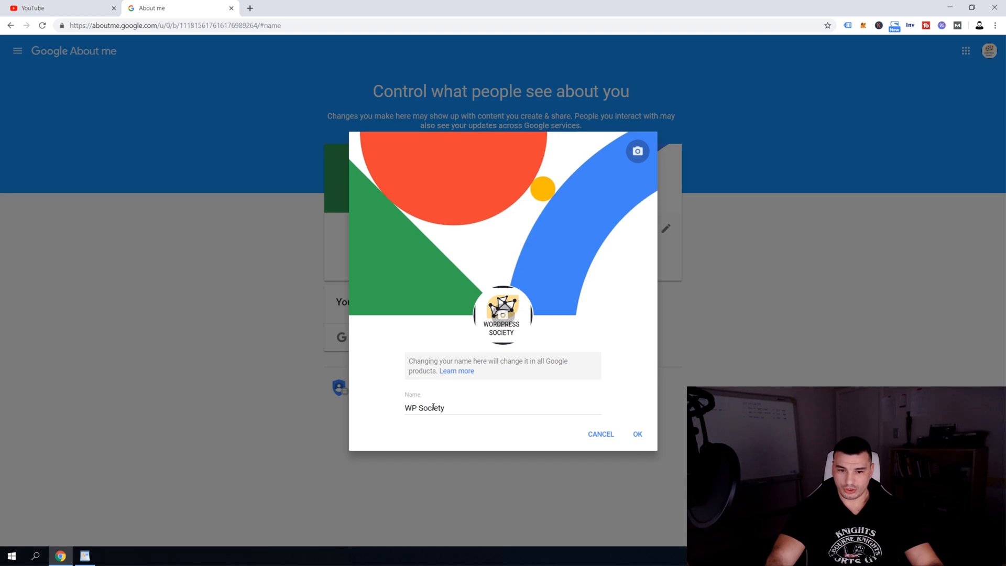
# Step: In the About me name editor, replace WP Society with the trial name carmageddon
pyautogui.tripleClick(423, 408)
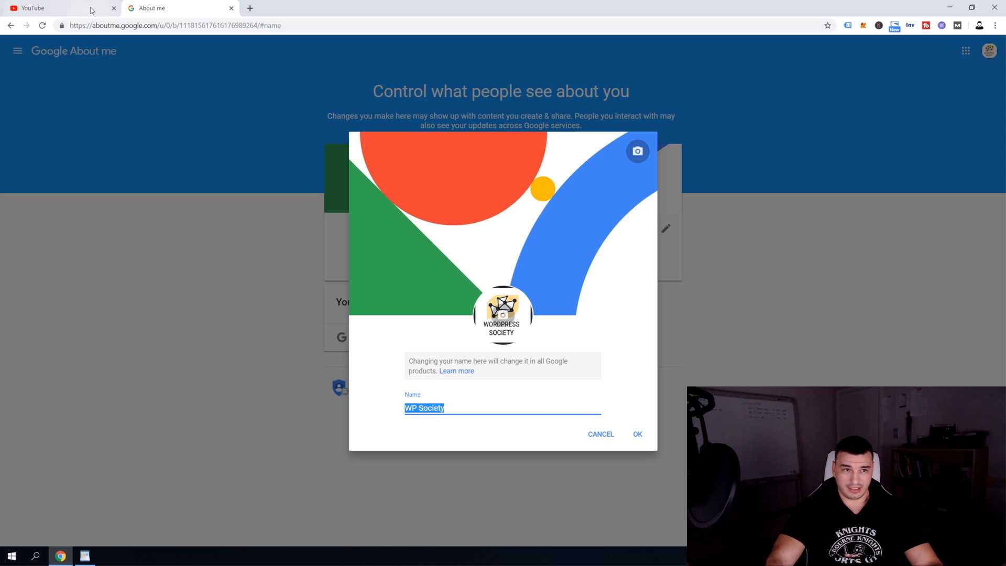
pyautogui.click(61, 7)
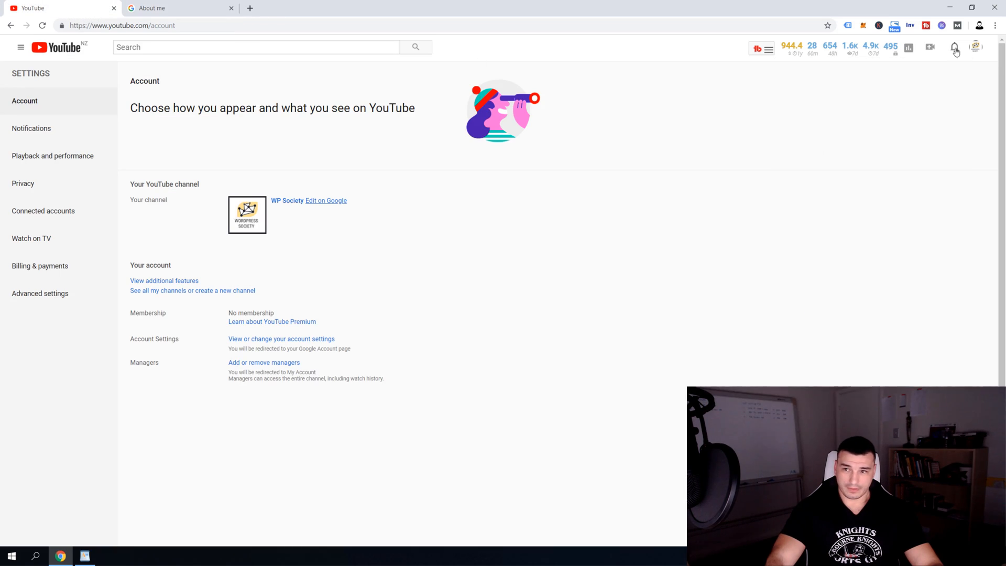
pyautogui.click(976, 47)
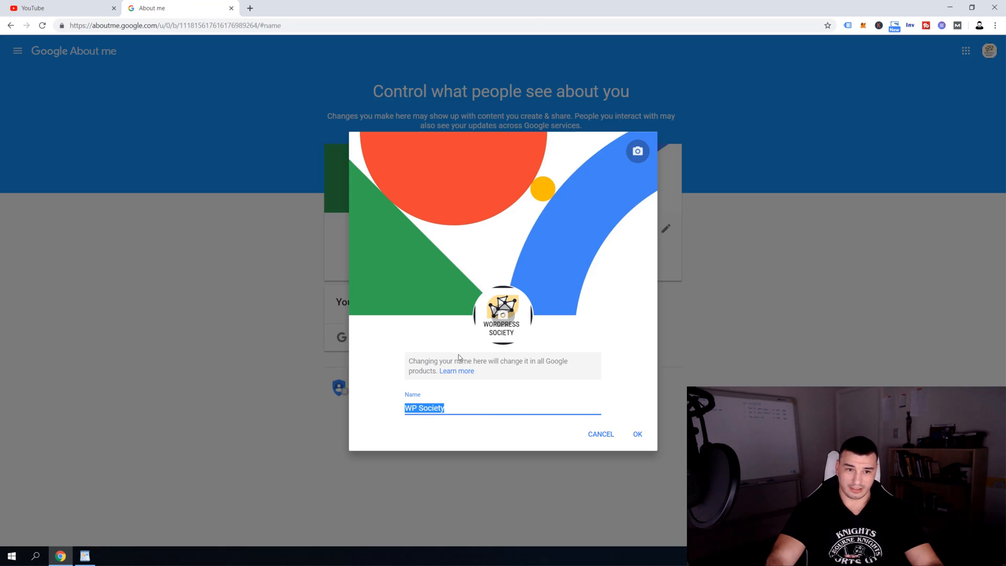
pyautogui.click(438, 417)
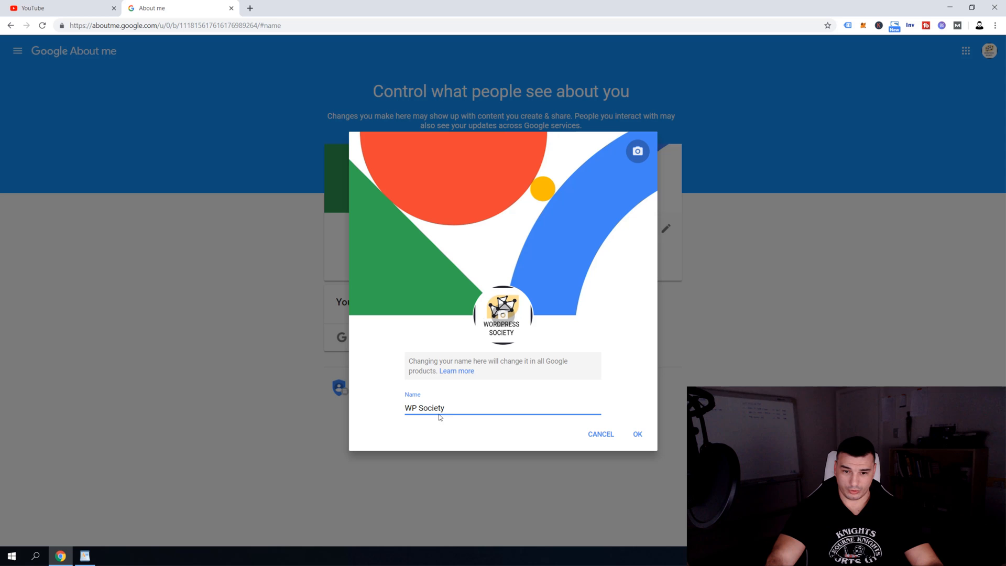
pyautogui.write('c')
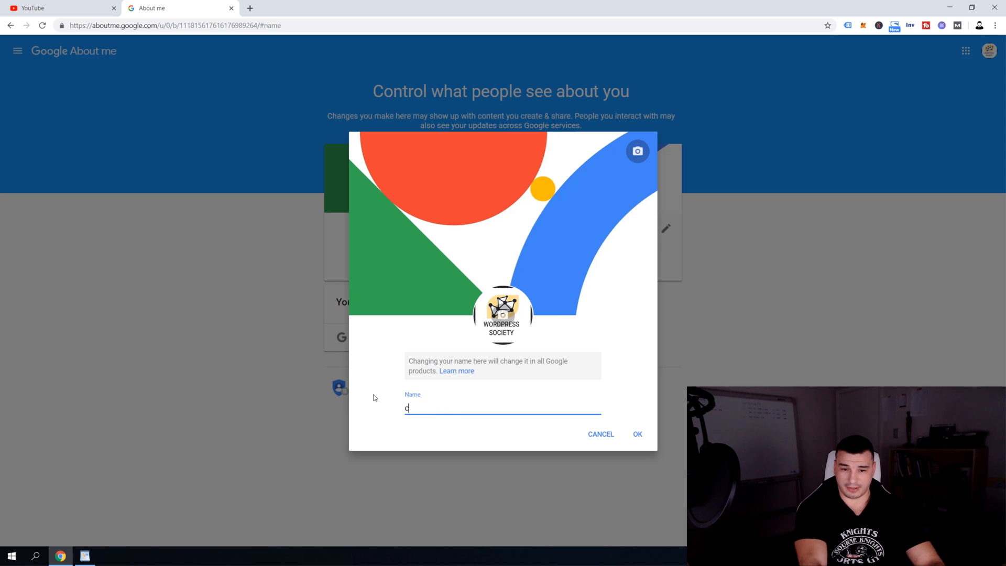
pyautogui.write('armageddon')
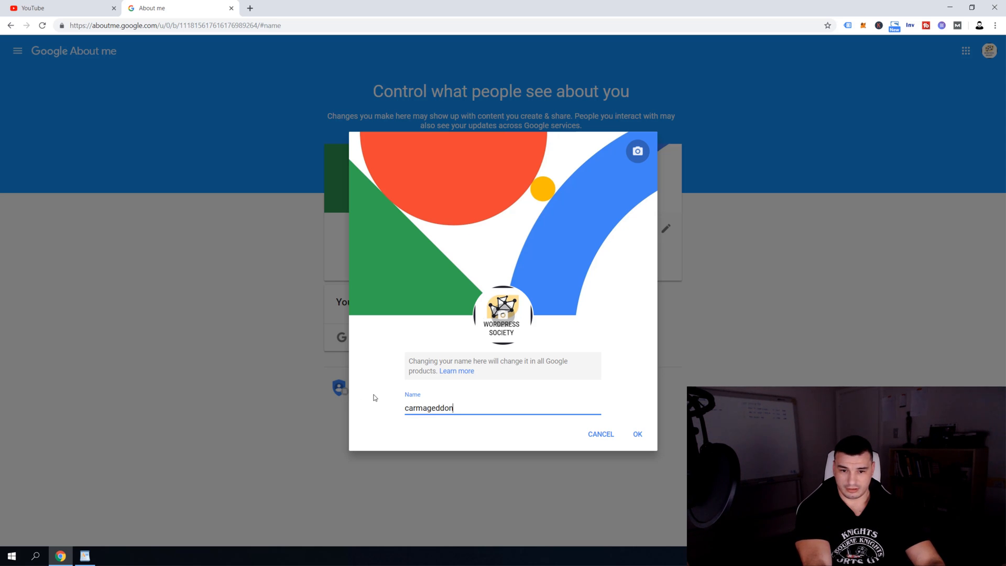
# Step: Replace the trial name with wpsociety and save it with OK
pyautogui.click(57, 8)
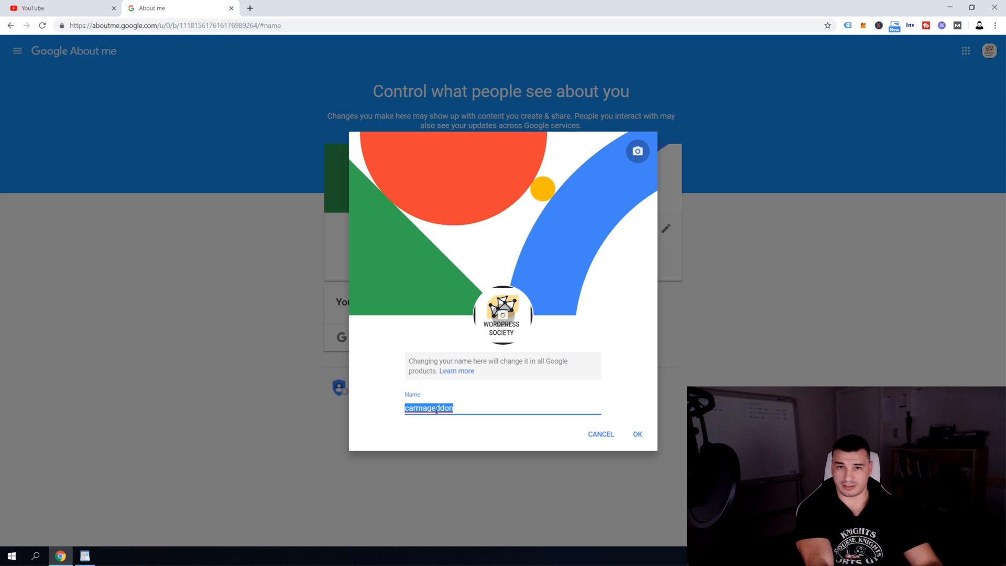
pyautogui.write('wpsociety')
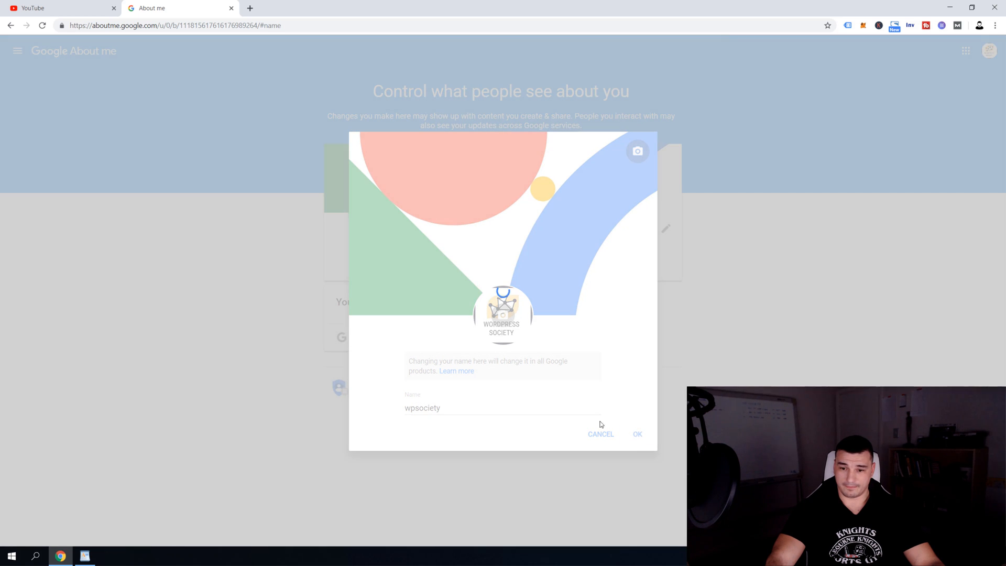
pyautogui.click(636, 434)
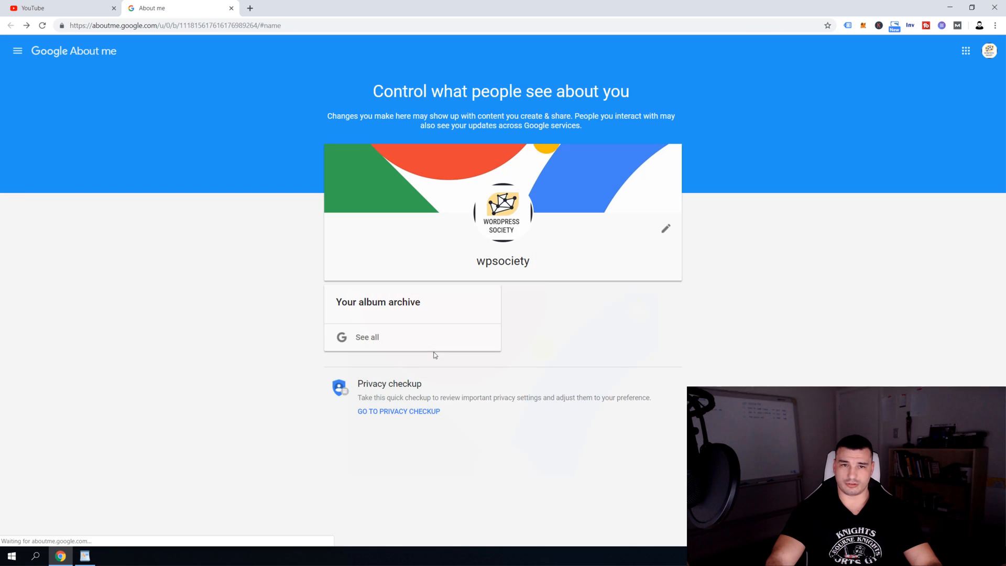
# Step: Close About me, reload YouTube and view the channel now named wpsociety, then bring up the account menu
pyautogui.doubleClick(502, 261)
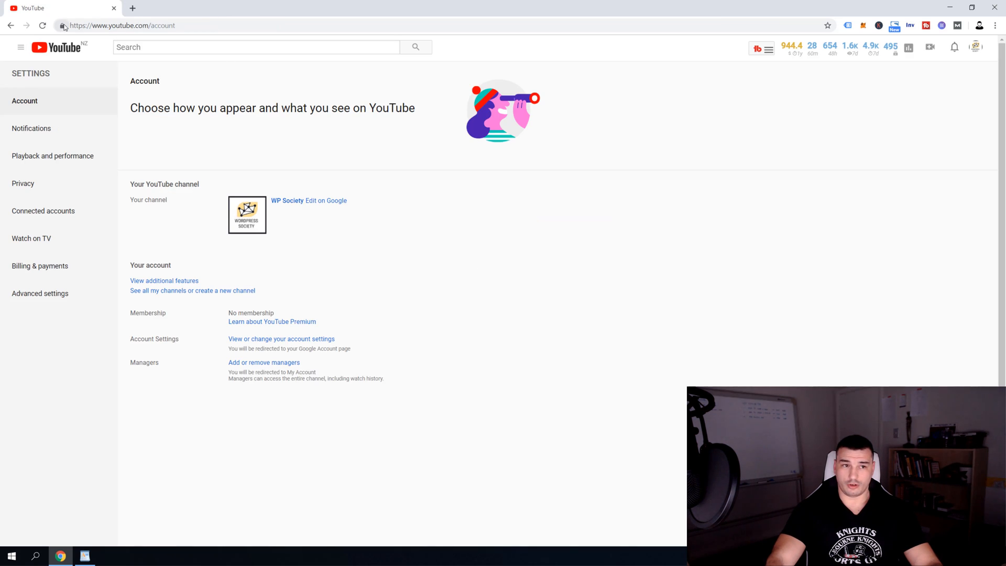
pyautogui.click(57, 48)
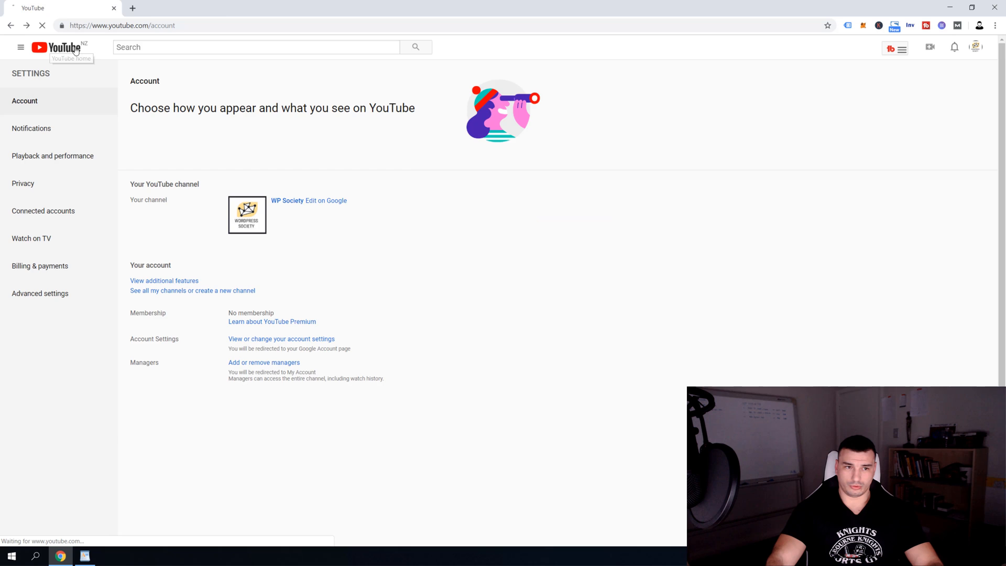
pyautogui.click(56, 47)
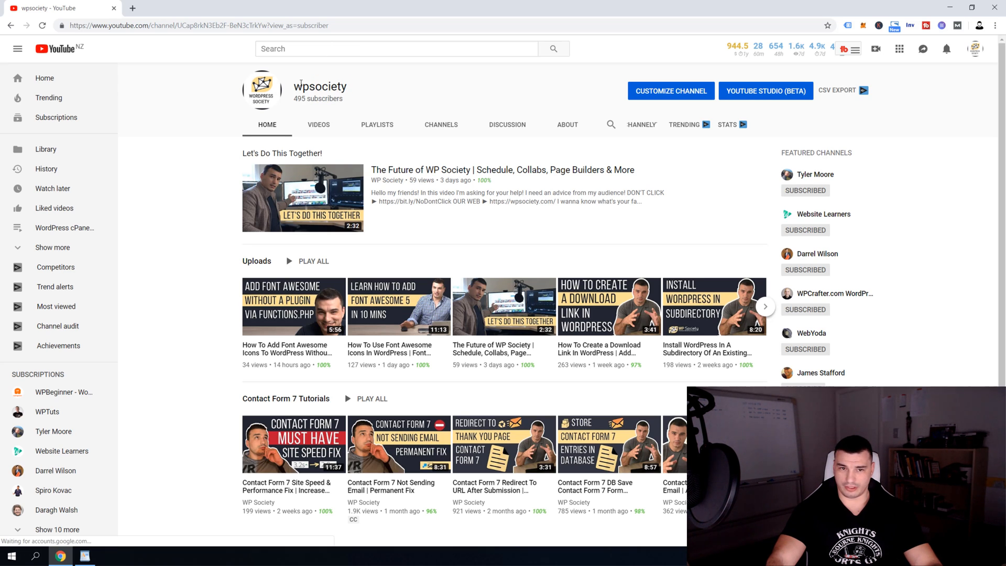
pyautogui.doubleClick(311, 86)
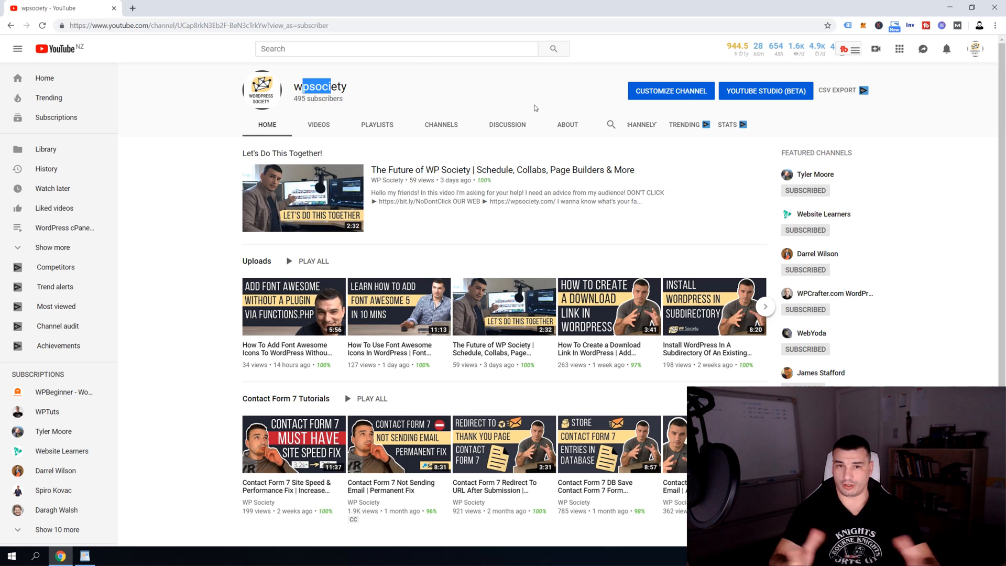
pyautogui.moveTo(888, 42)
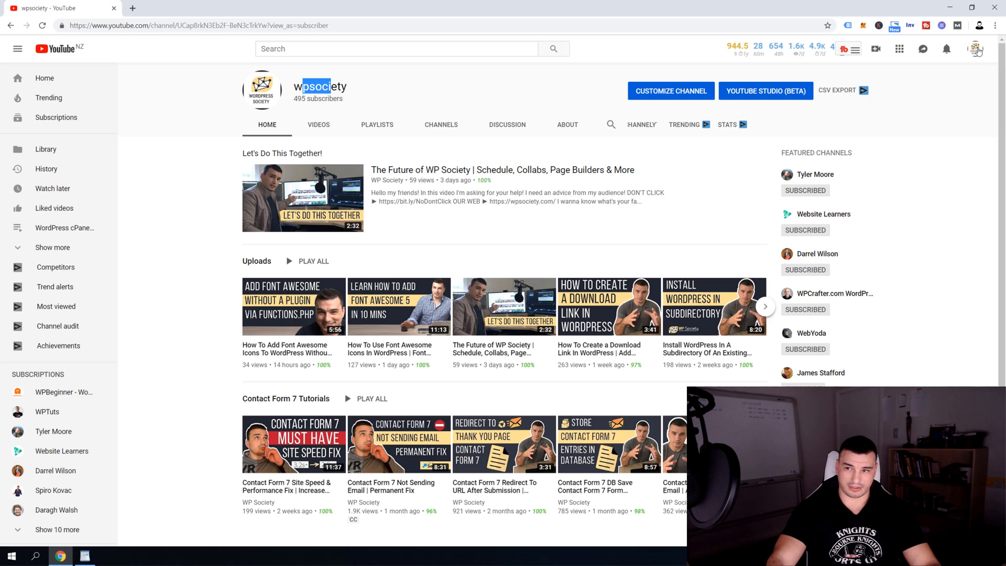
pyautogui.click(977, 49)
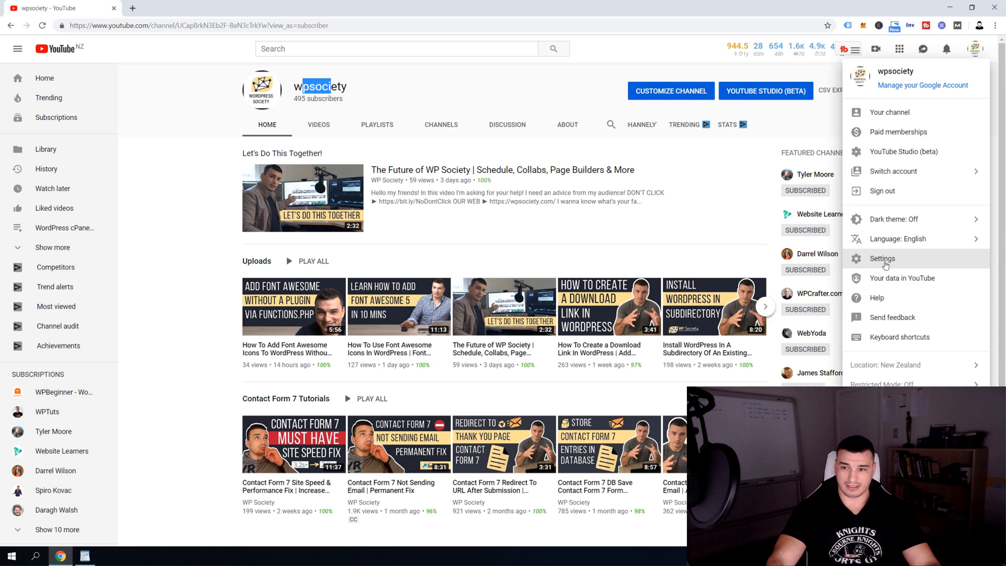
# Step: Return to Advanced settings and start claiming a custom URL via 'Claim it here'
pyautogui.click(882, 258)
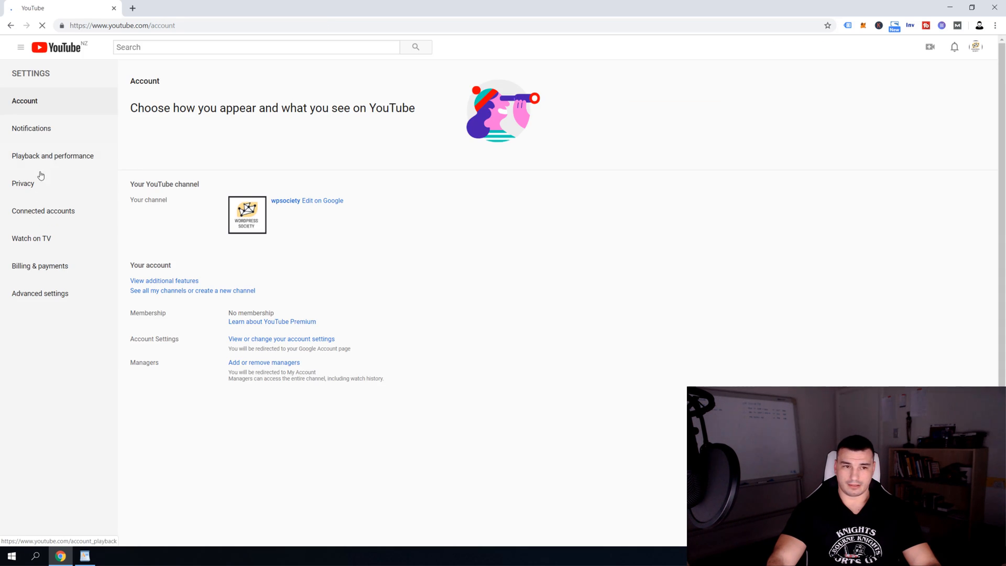
pyautogui.click(40, 294)
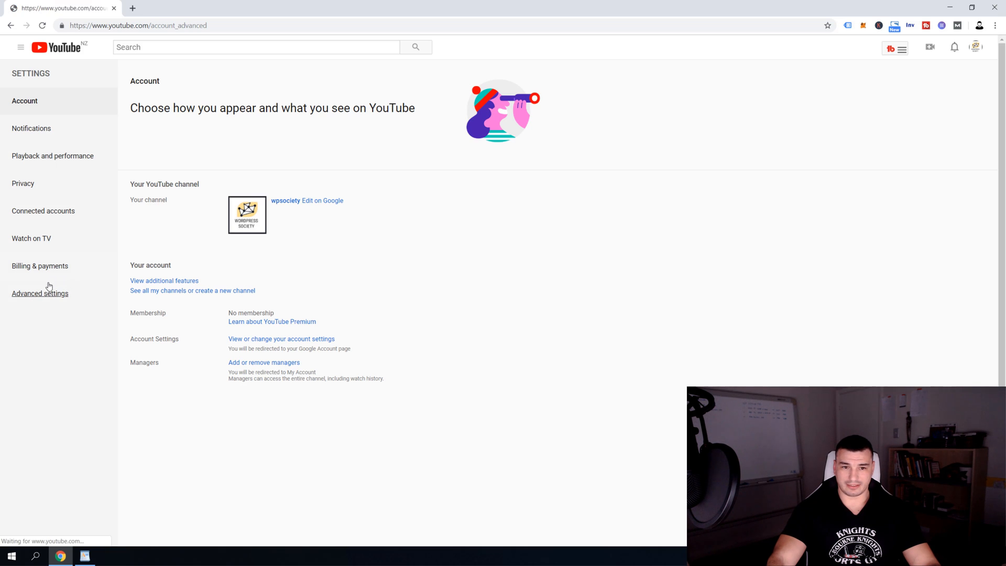
pyautogui.click(40, 294)
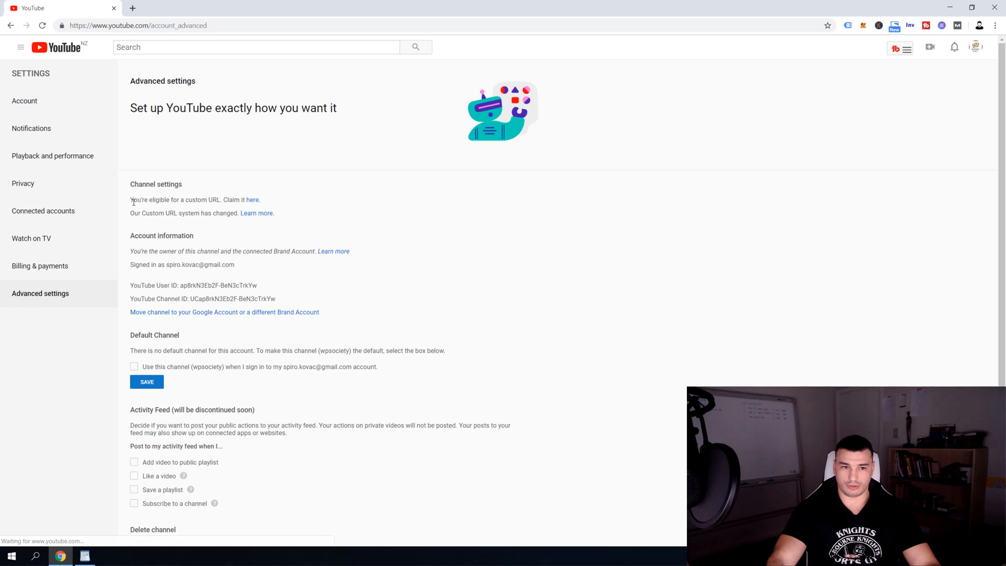
pyautogui.click(253, 199)
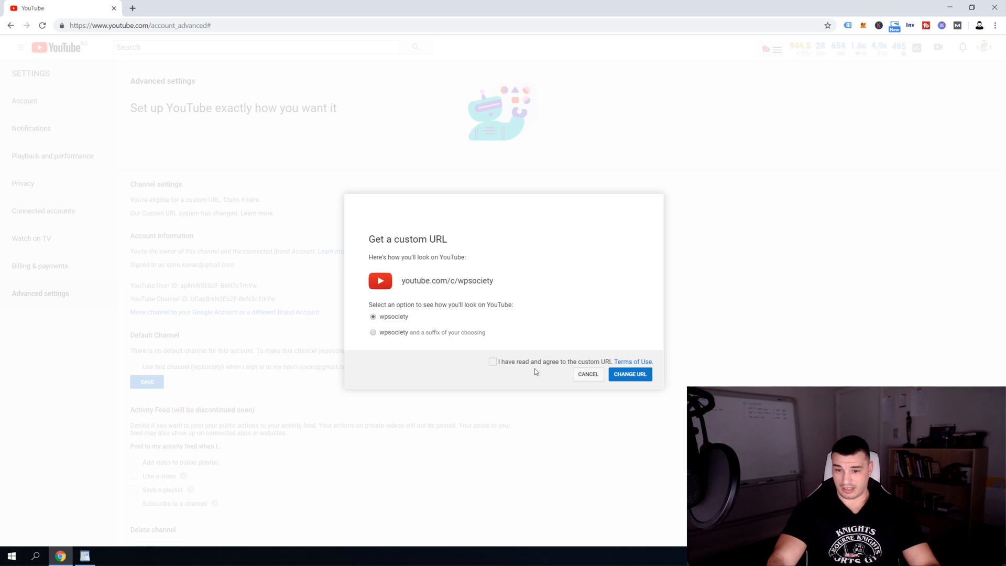
# Step: Submit youtube.com/c/wpsociety with Change URL and confirm it as the permanent custom URL
pyautogui.click(630, 374)
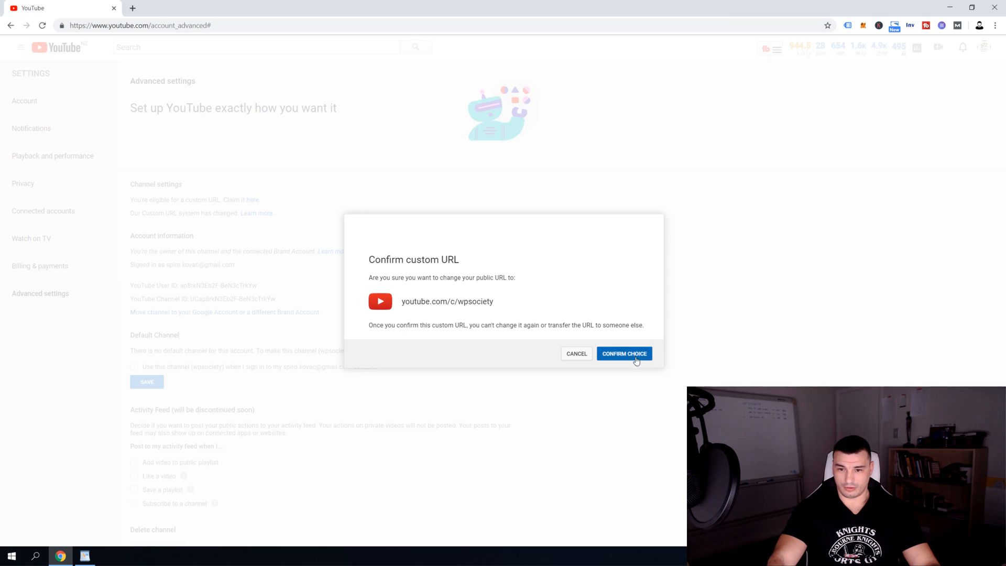
pyautogui.click(624, 354)
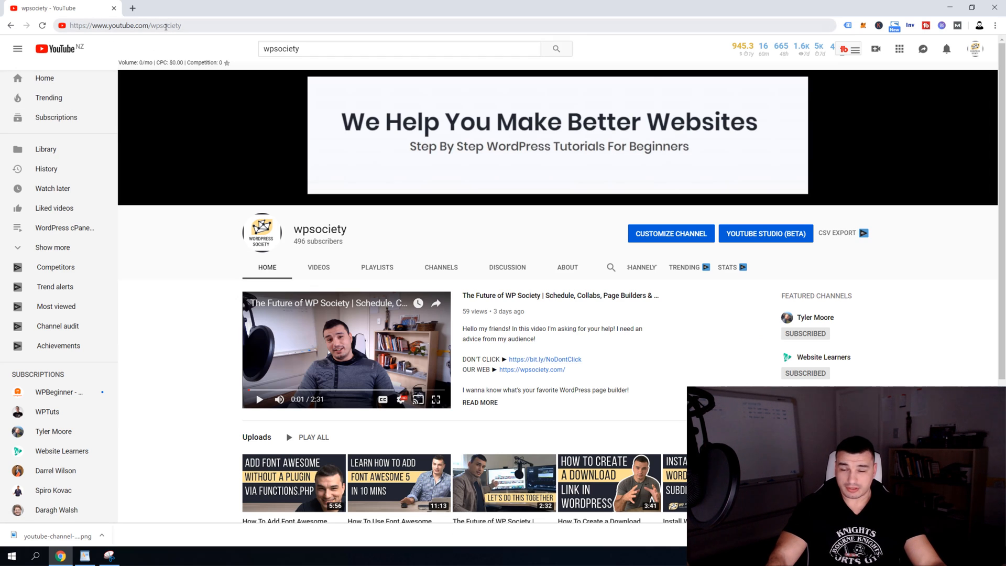
pyautogui.moveTo(160, 4)
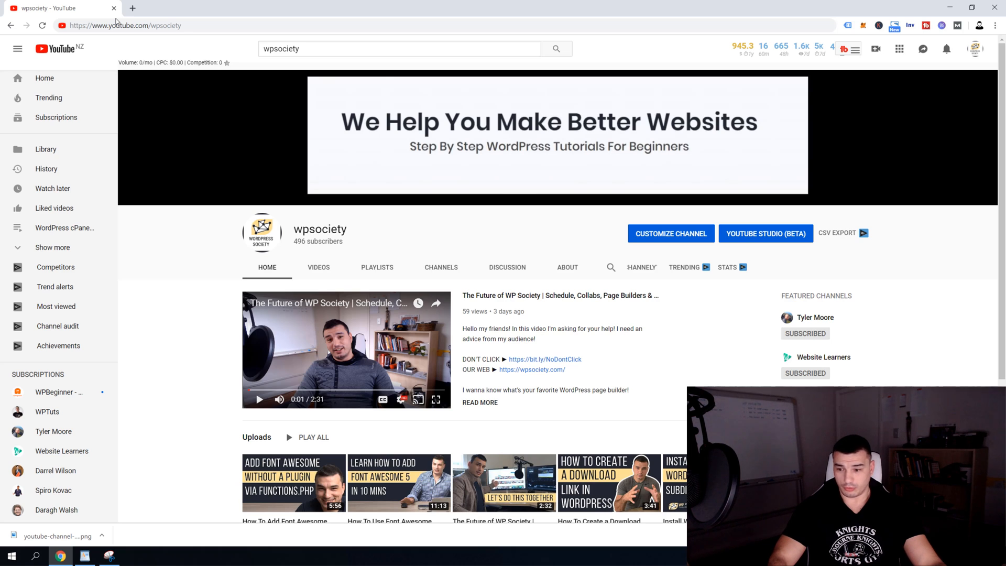
pyautogui.moveTo(115, 21)
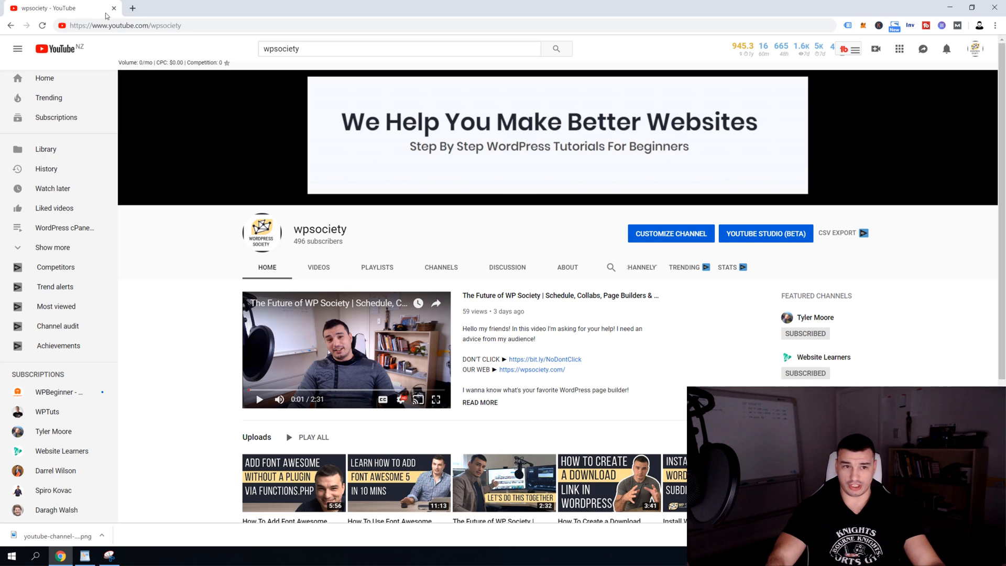
pyautogui.moveTo(166, 88)
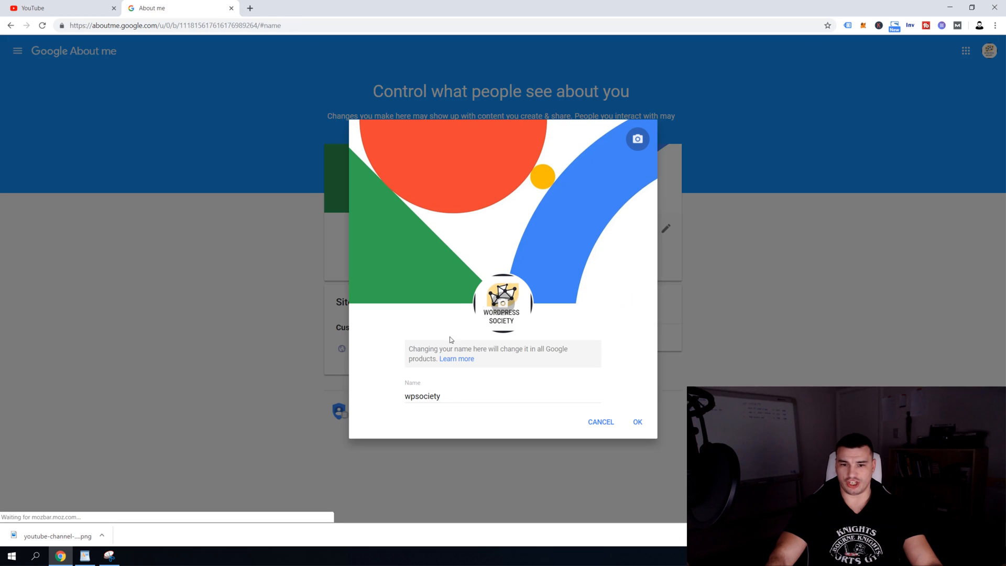
# Step: Retype the name as WP Society and submit it, reaching the 'Change your name?' prompt
pyautogui.write('WP So')
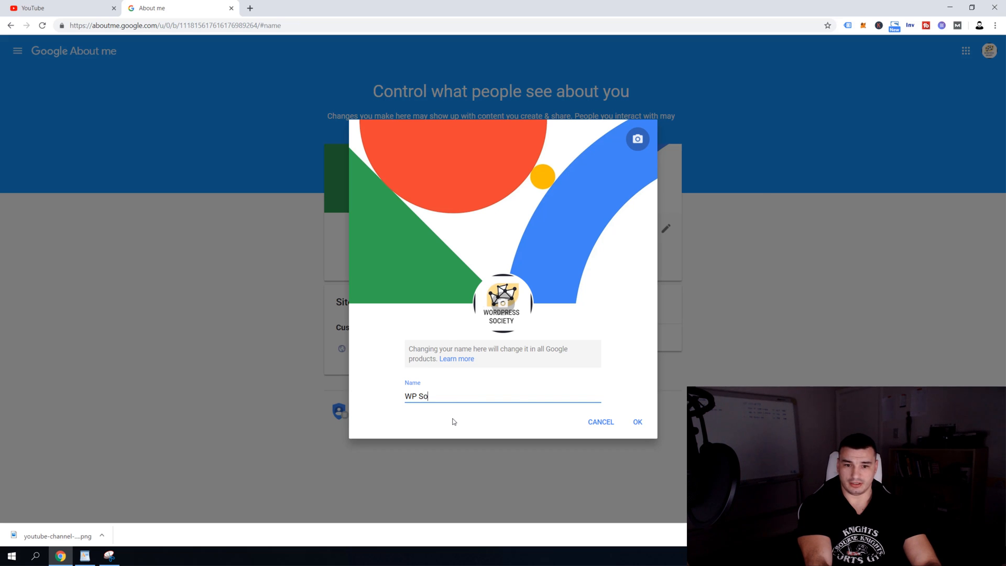
pyautogui.write('ciety')
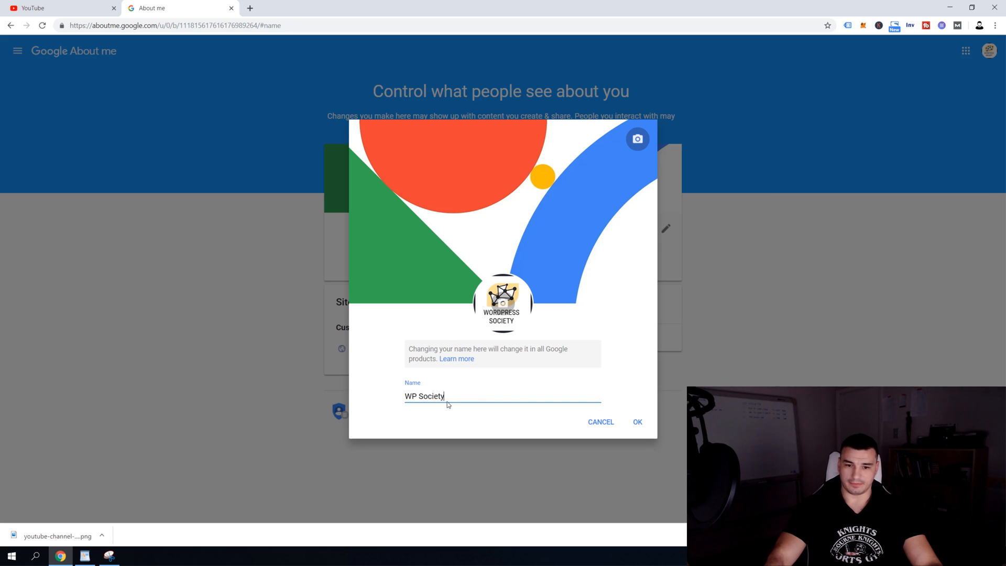
pyautogui.click(636, 421)
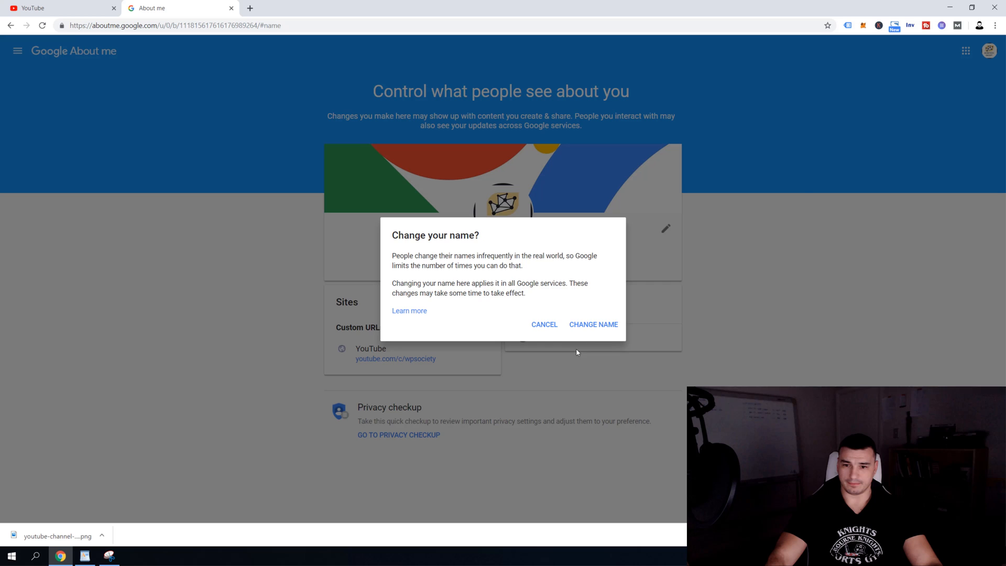